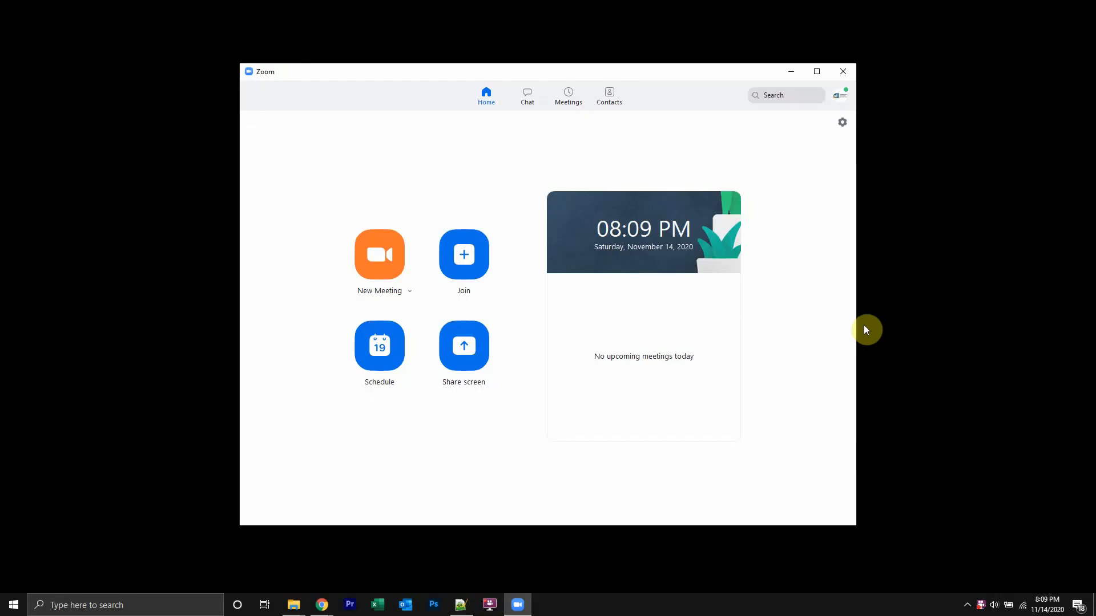
mouse_move(912, 324)
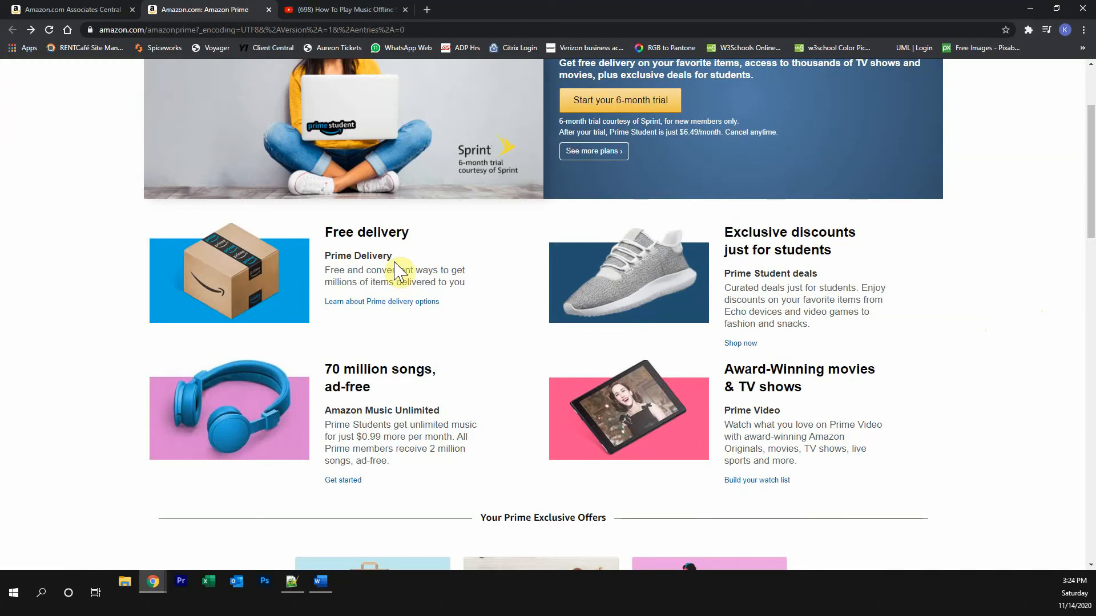
mouse_move(783, 242)
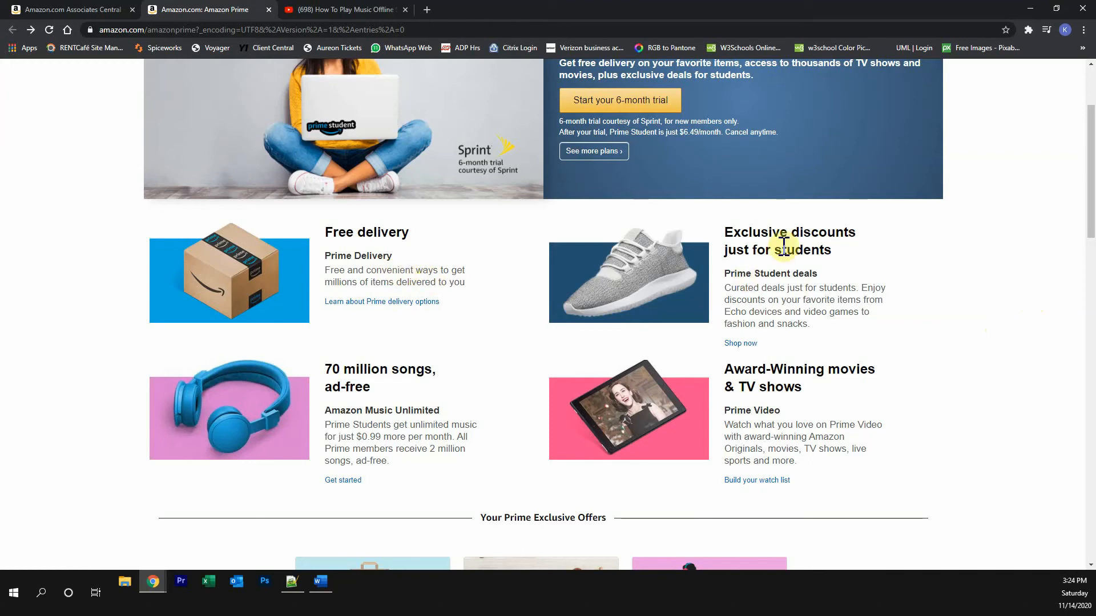
mouse_move(253, 431)
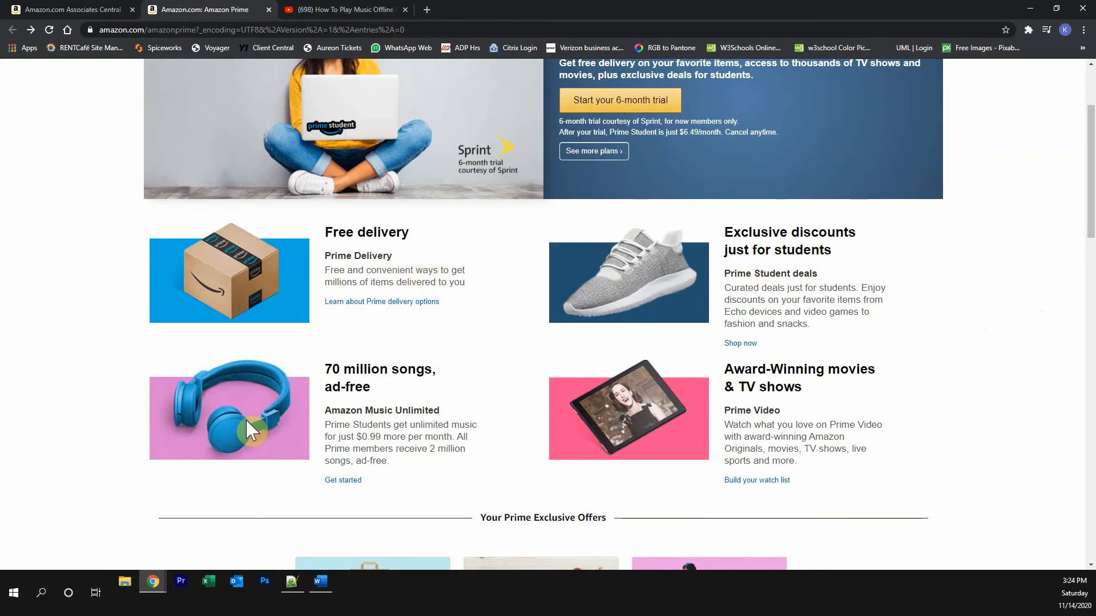
mouse_move(495, 409)
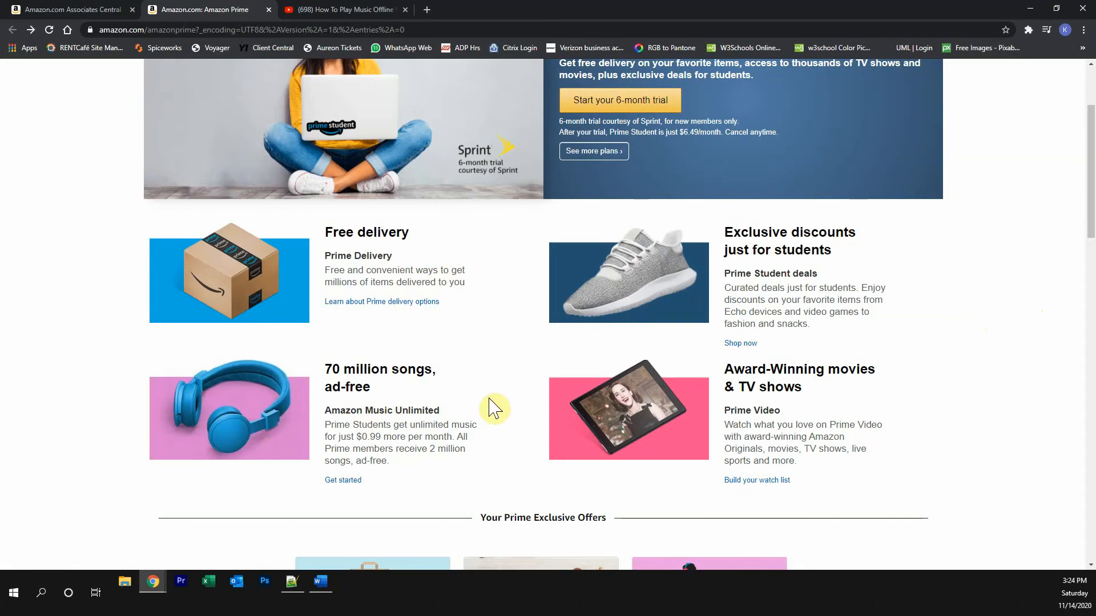
Browse down the Amazon Prime Student benefits page, then switch to the KahindoTech YouTube video
scroll("down", 3)
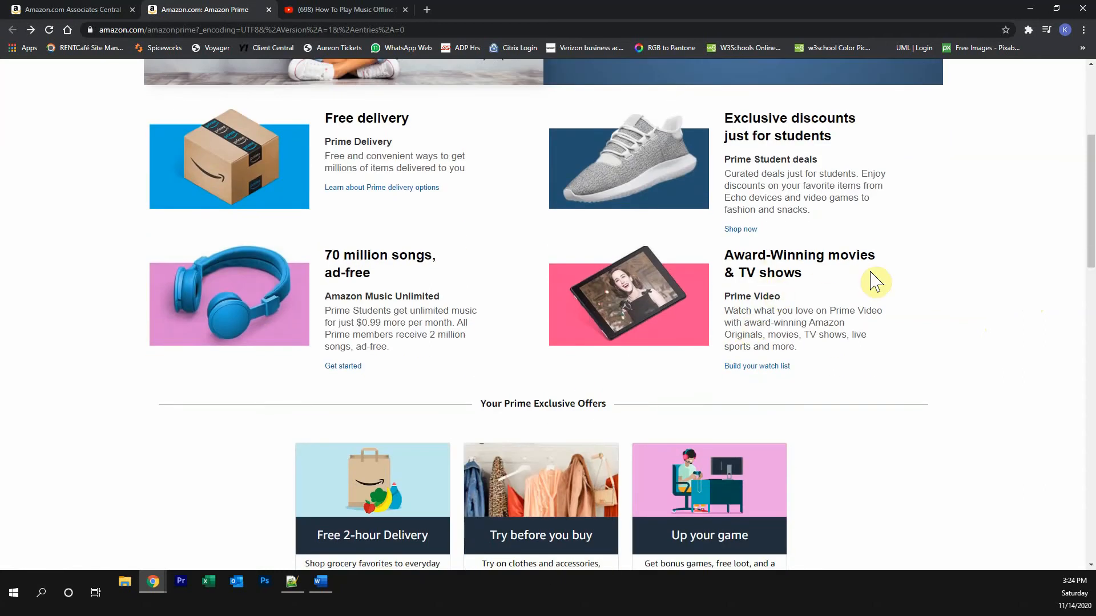
scroll("down", 3)
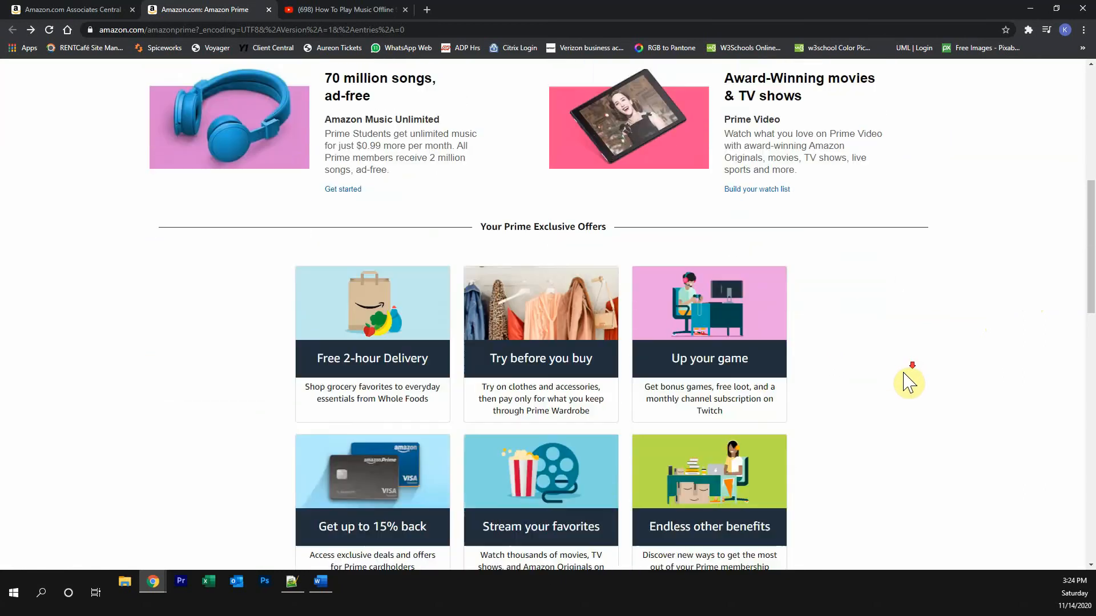
scroll("down", 3)
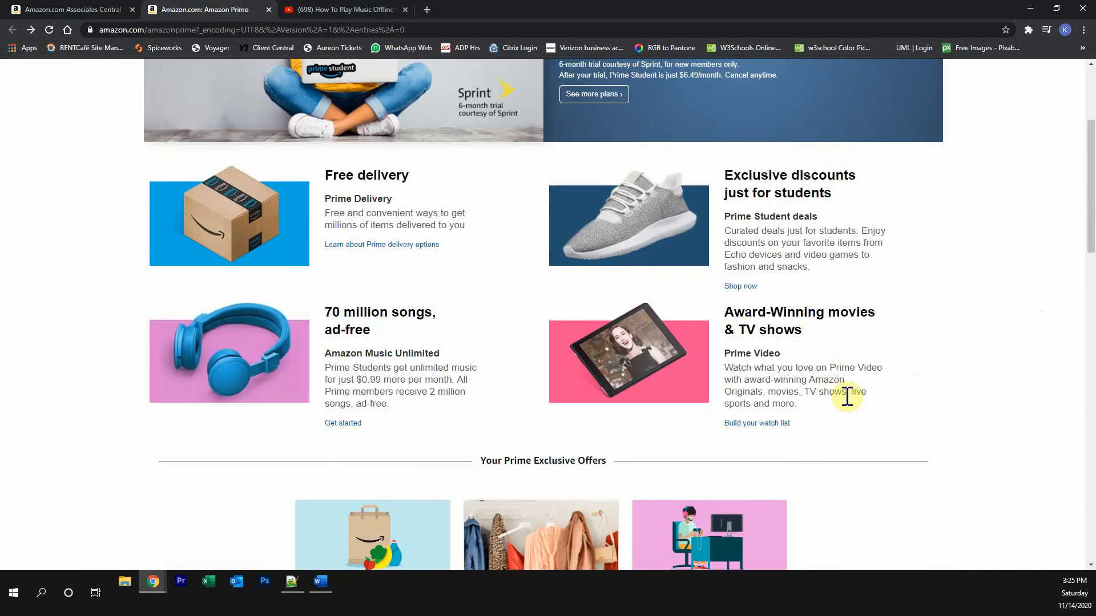
left_click(342, 9)
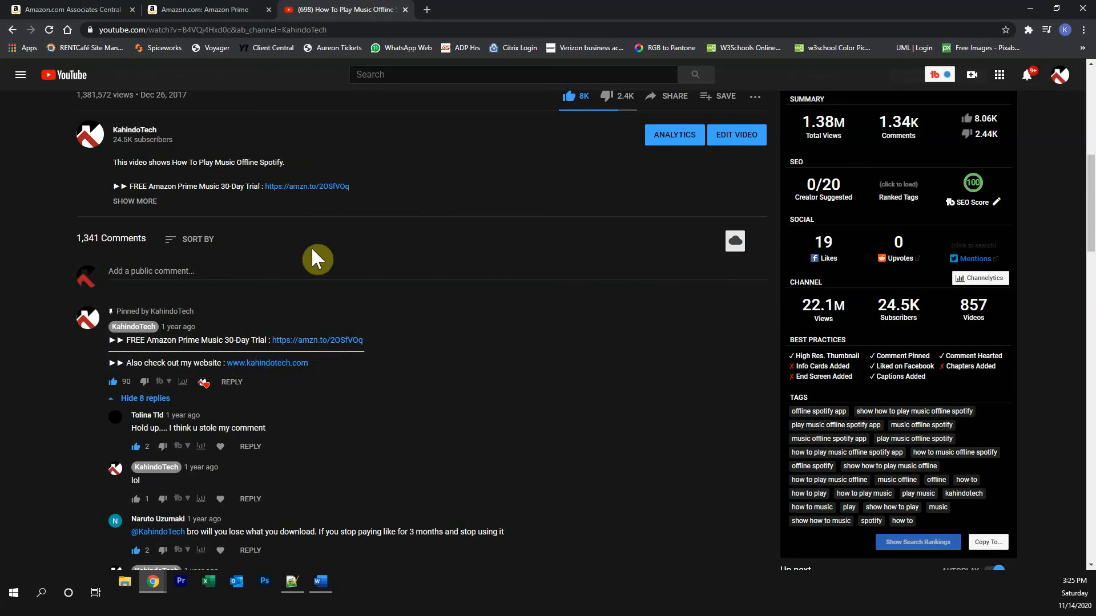
Return to Prime Student, open 'See more plans' for the 30-day trial, then bring up Zoom
left_click(203, 9)
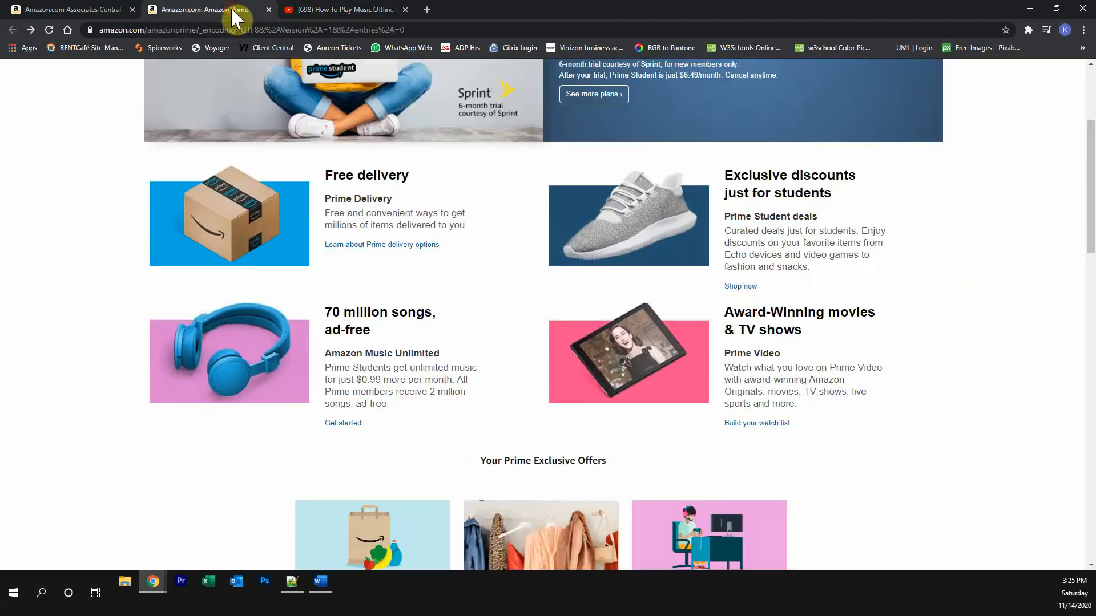
scroll("up", 3)
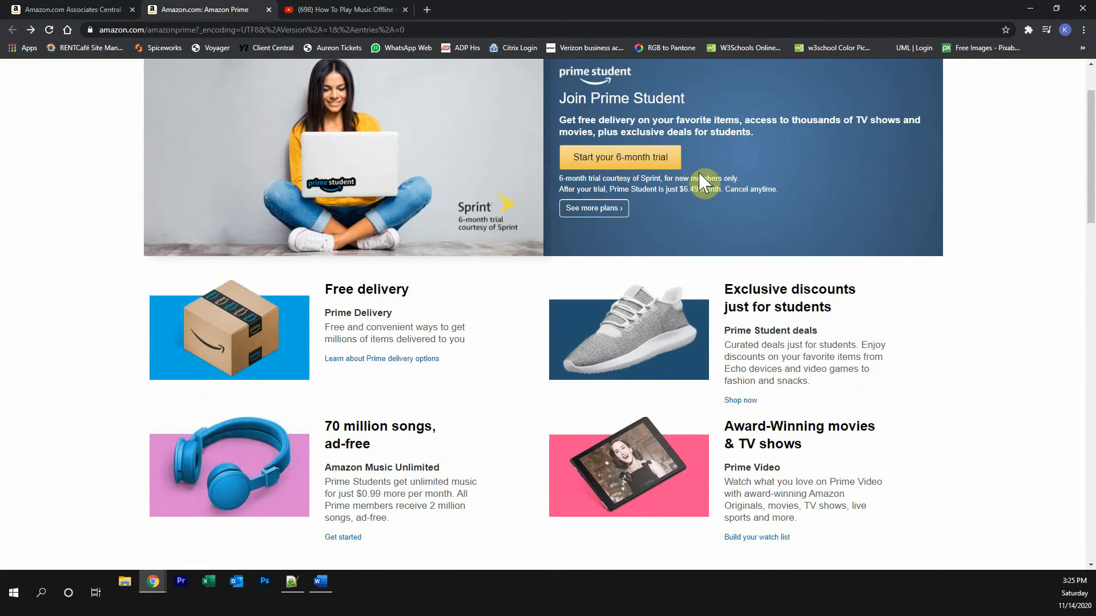
mouse_move(605, 173)
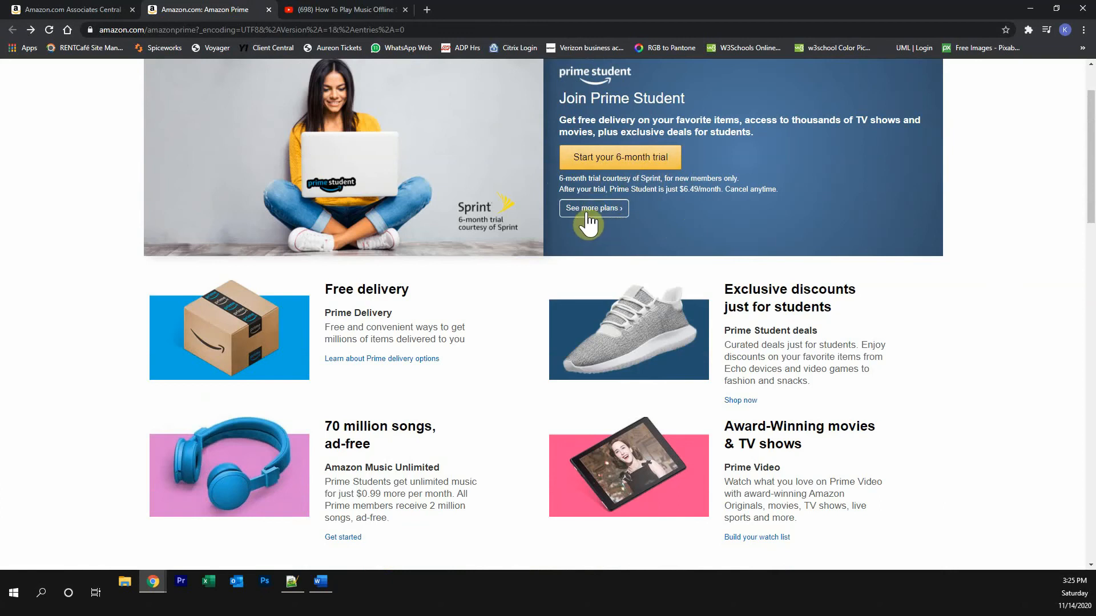
mouse_move(594, 221)
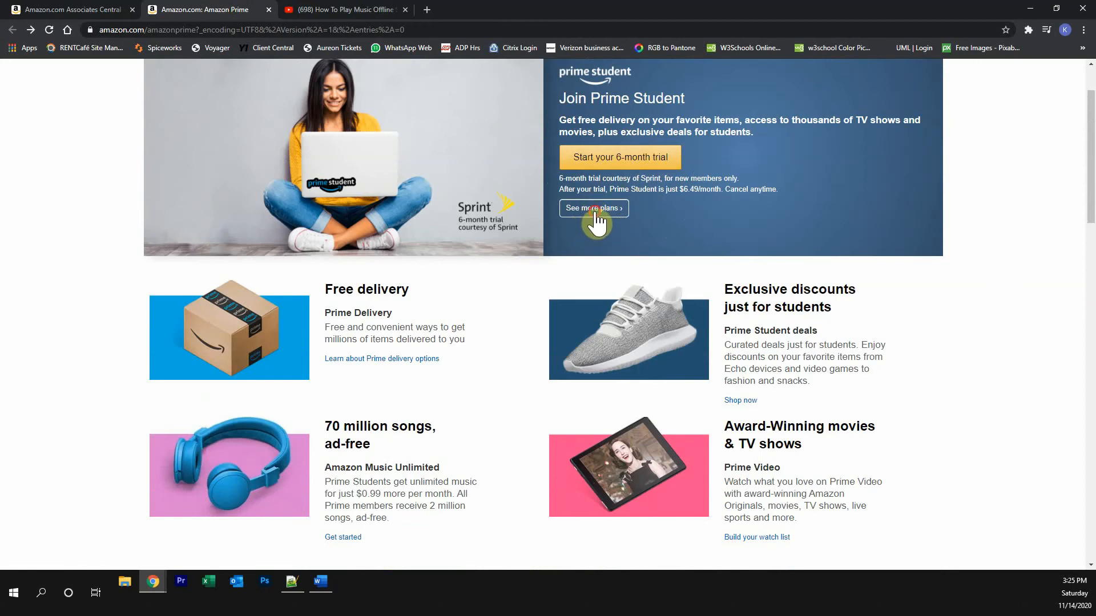
left_click(592, 208)
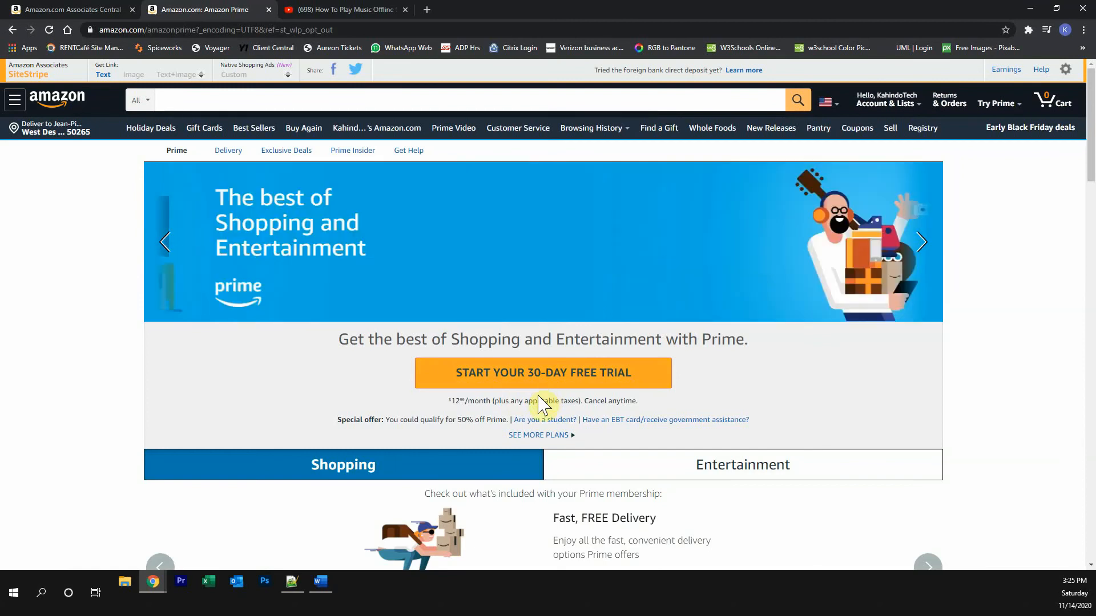
left_click(517, 605)
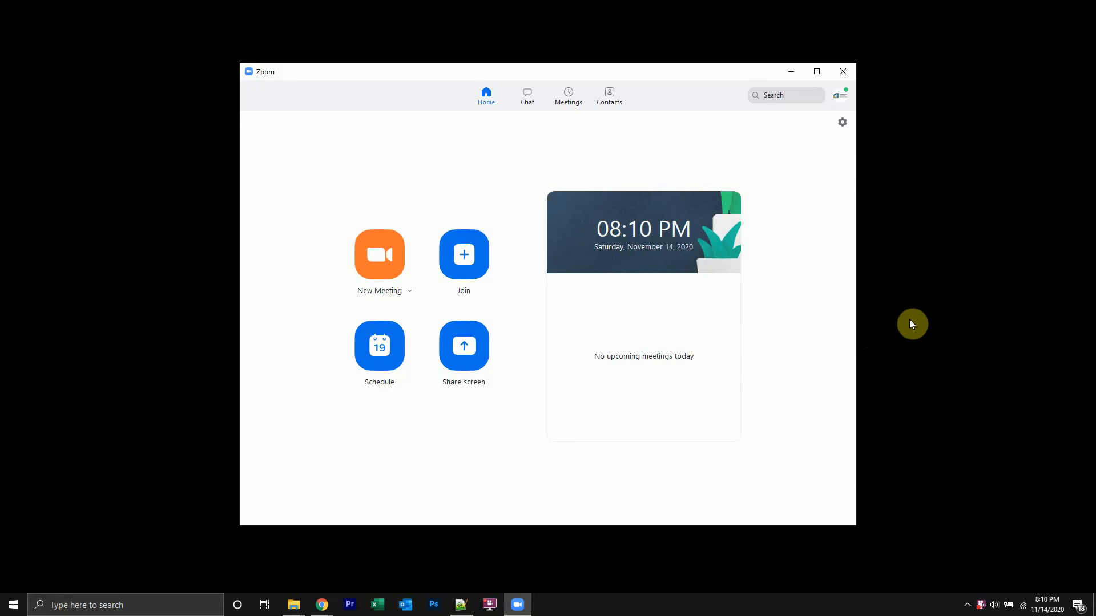
mouse_move(463, 254)
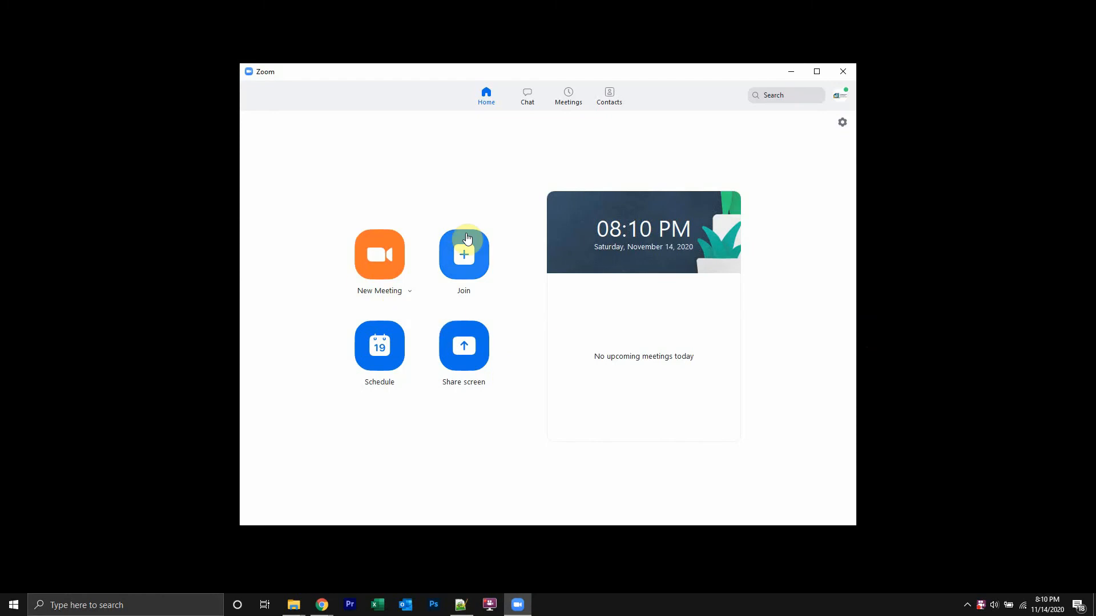
mouse_move(480, 92)
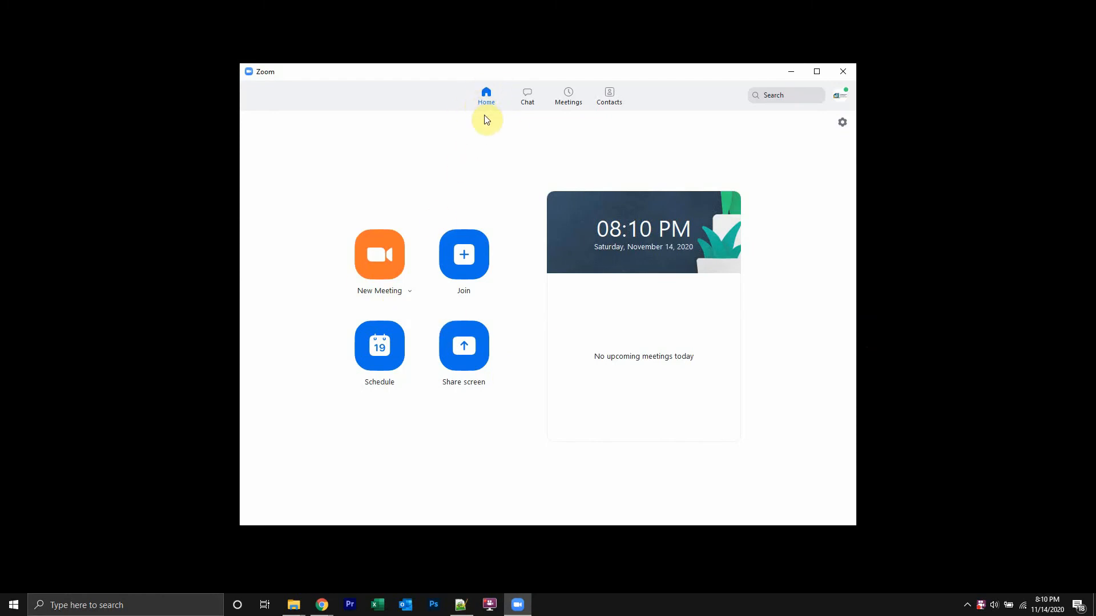
mouse_move(489, 114)
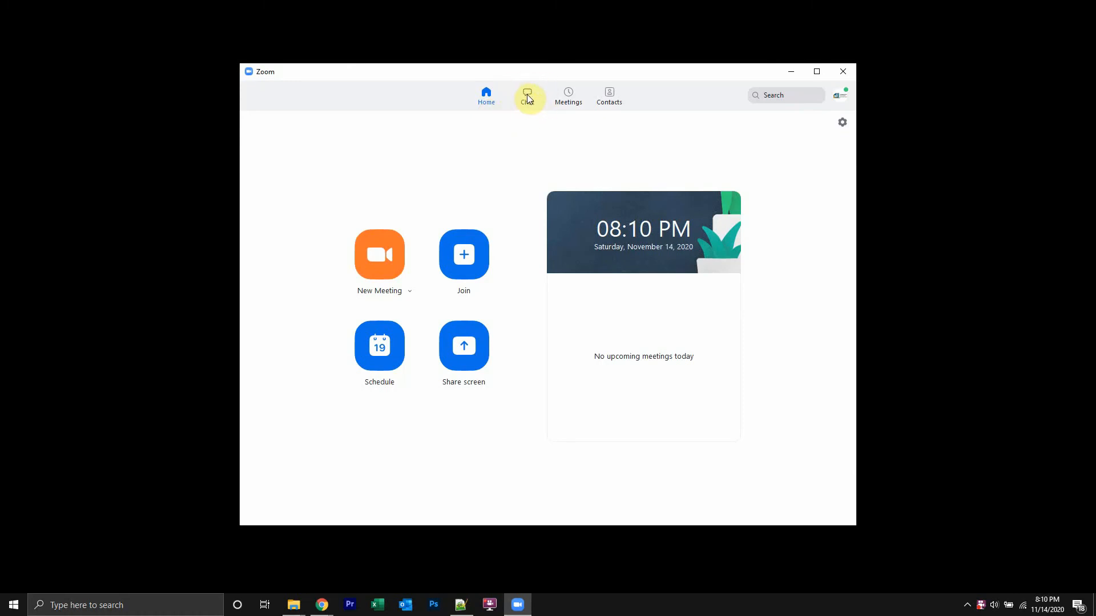
left_click(526, 95)
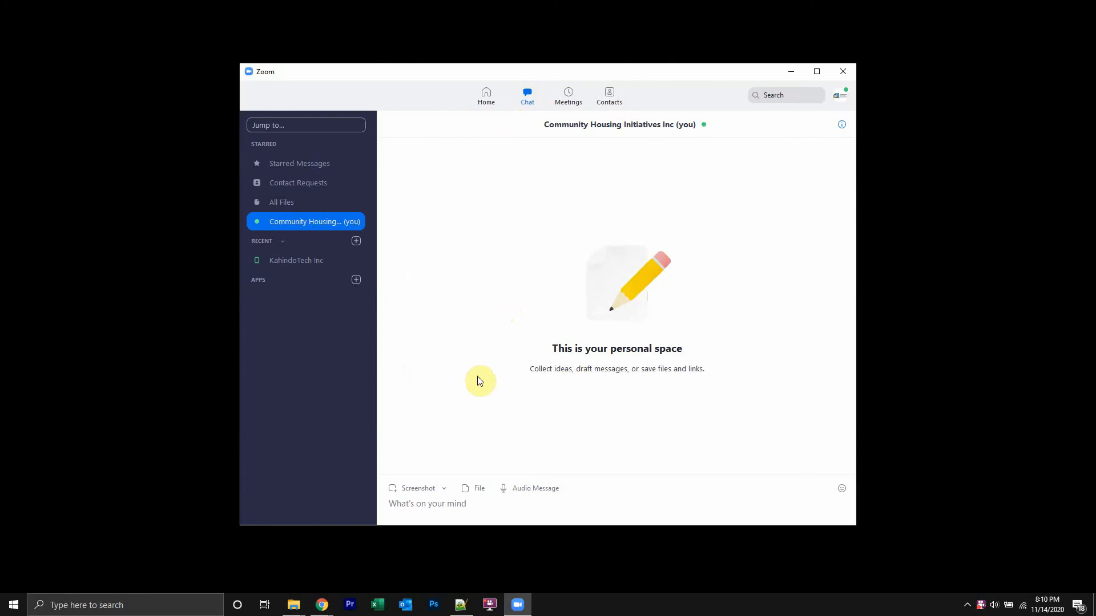
mouse_move(315, 260)
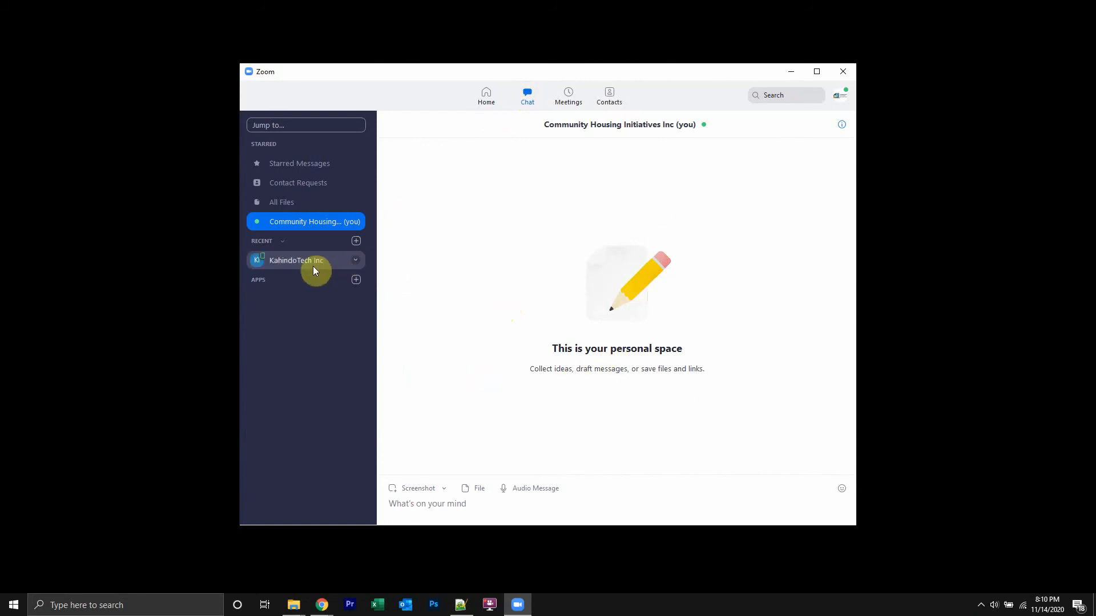
mouse_move(320, 265)
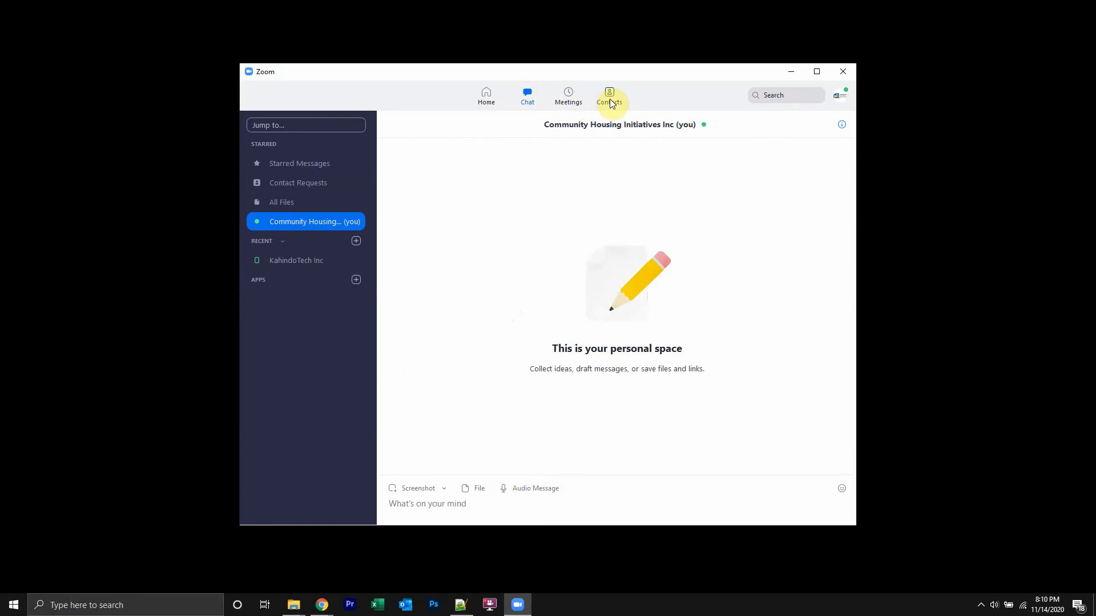
Open Zoom Contacts to view the KahindoTech Inc external contact profile
left_click(609, 95)
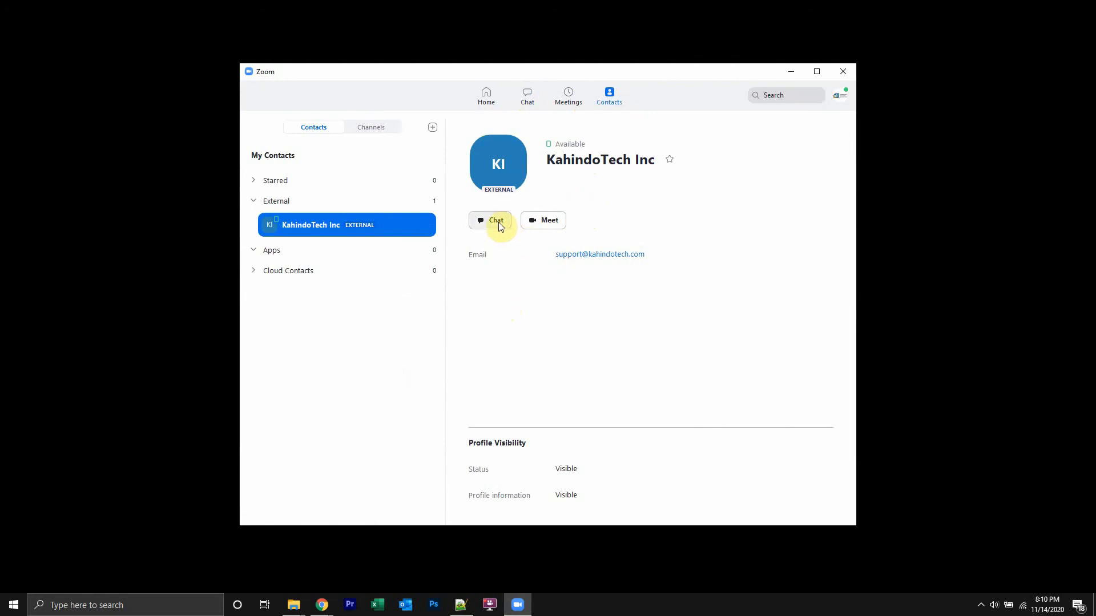
mouse_move(483, 178)
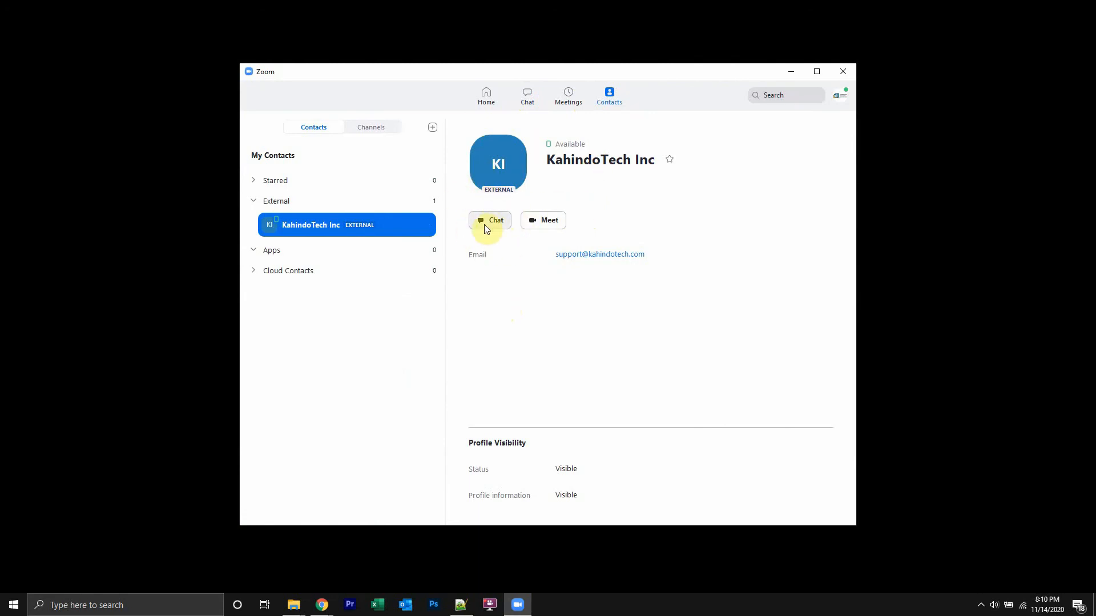
Start a chat from the KahindoTech Inc contact card
left_click(491, 220)
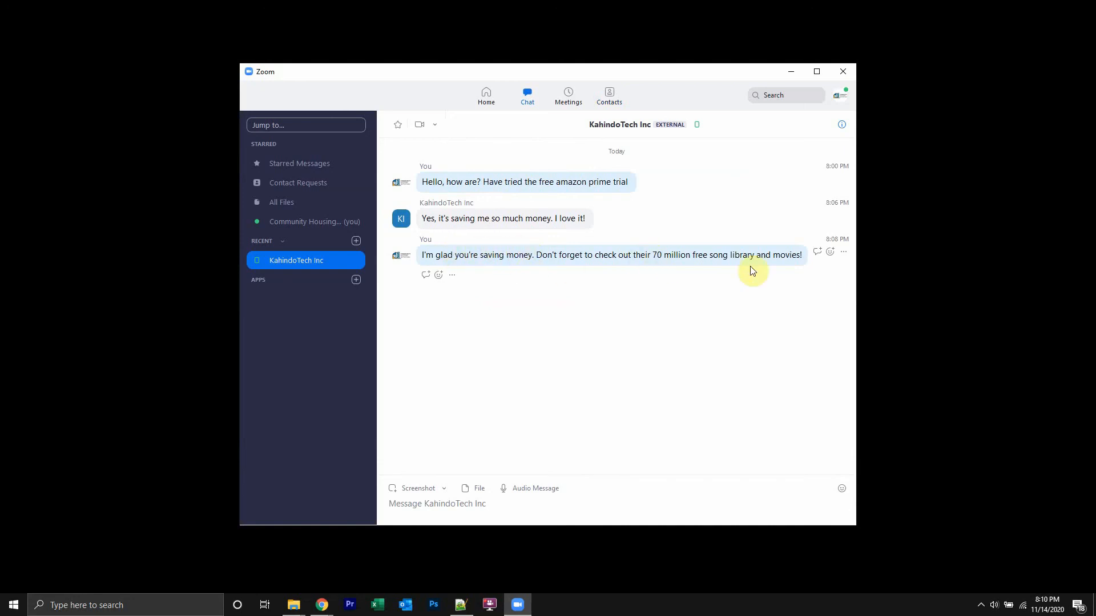
mouse_move(704, 250)
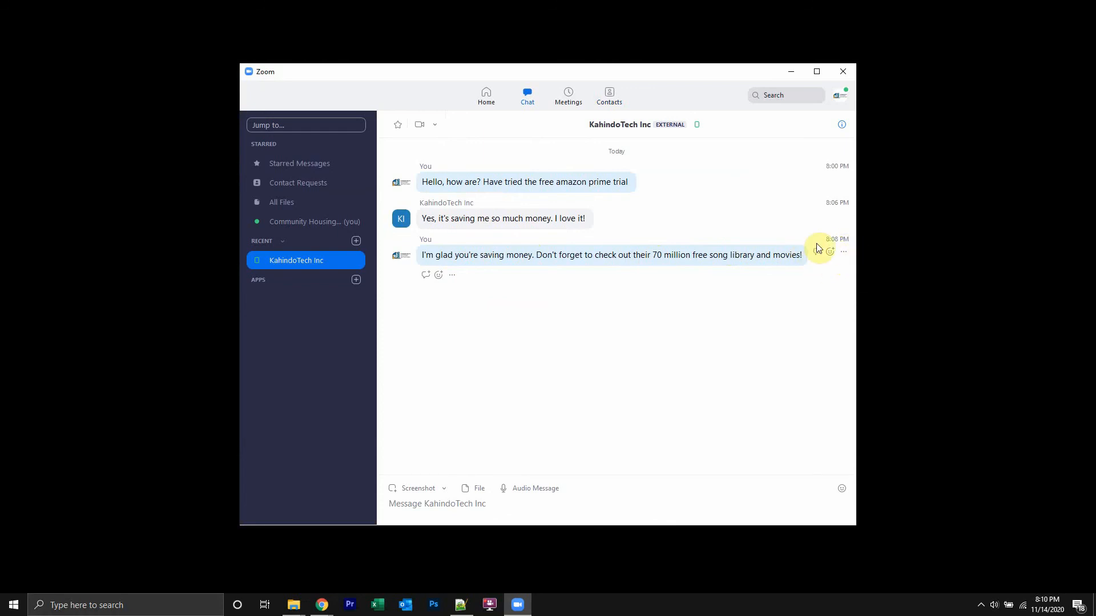
mouse_move(738, 221)
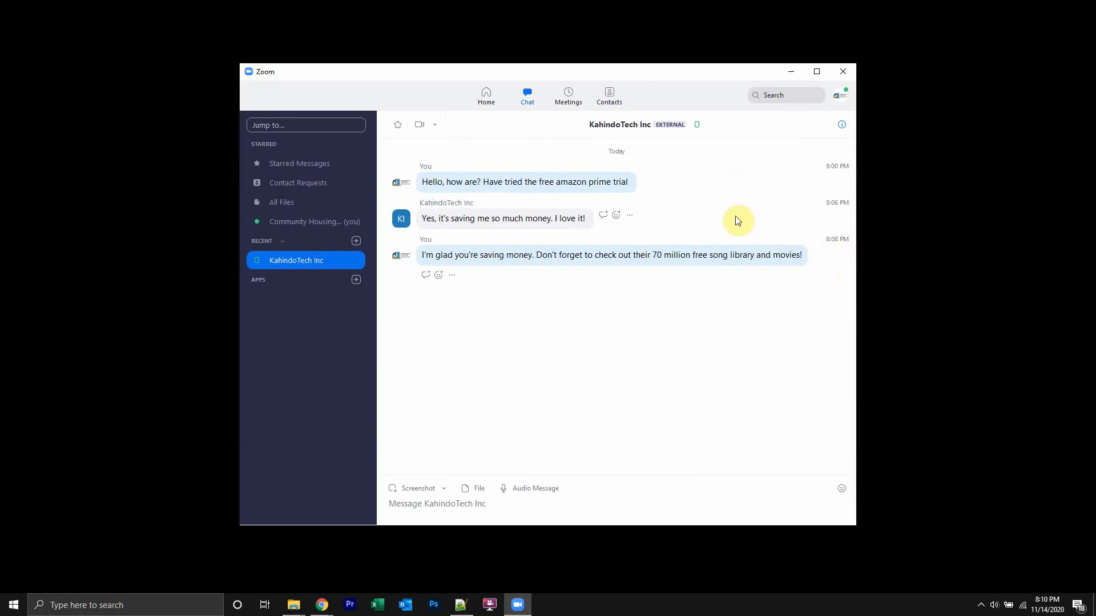
mouse_move(637, 226)
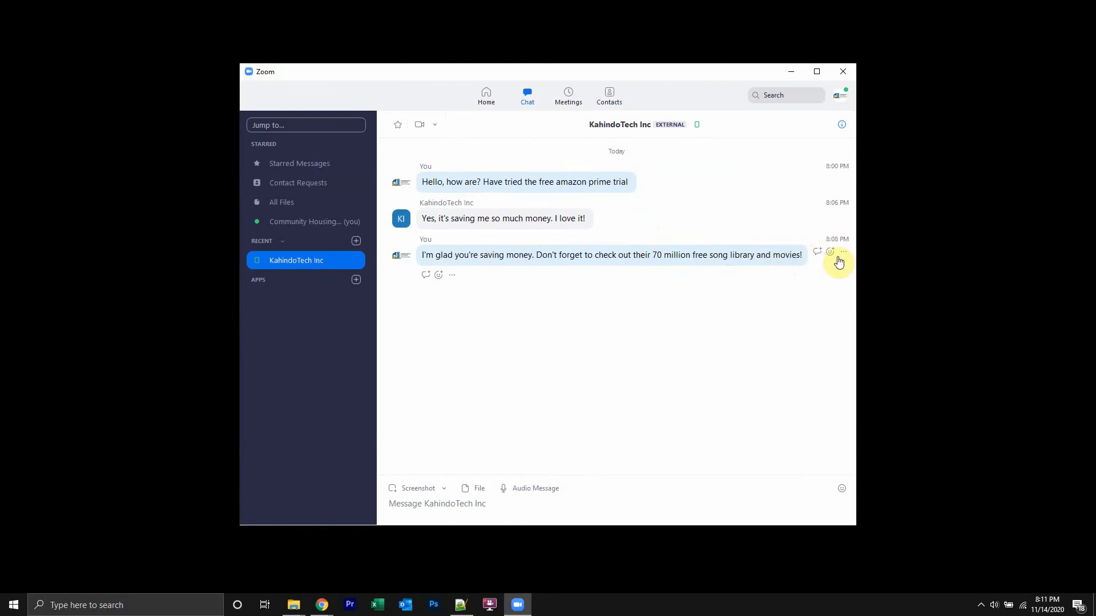
mouse_move(843, 252)
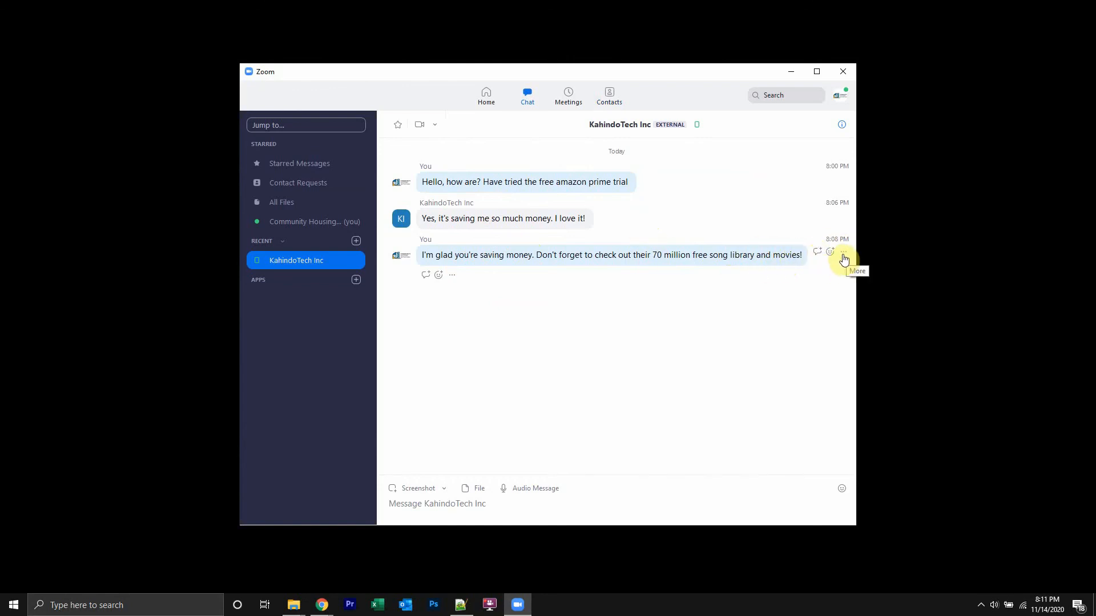
Delete the last sent message about the 70 million song library via its More menu
left_click(844, 255)
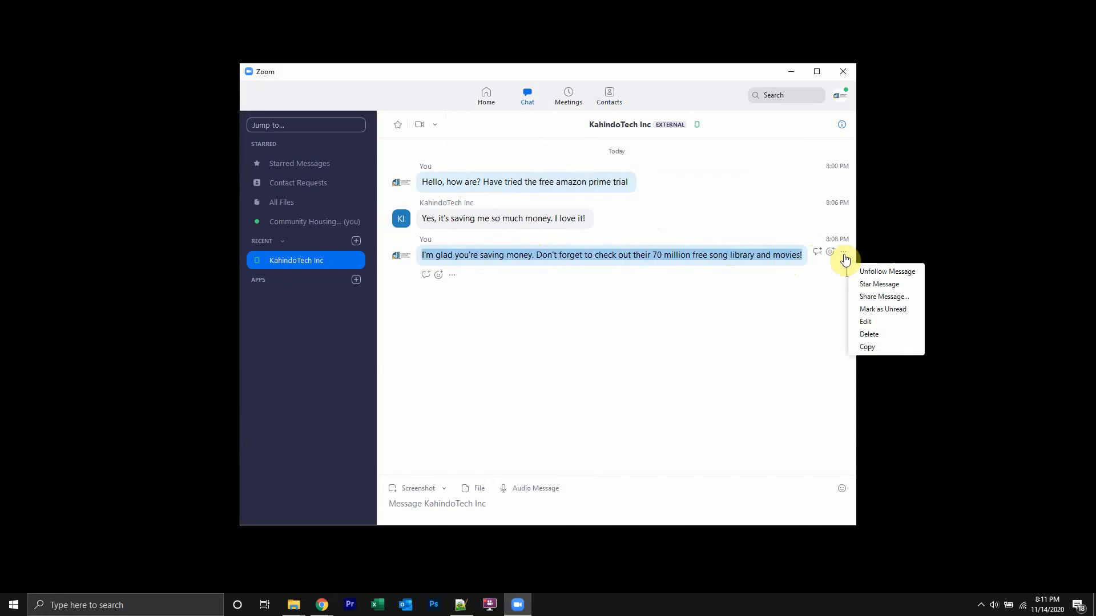
mouse_move(870, 334)
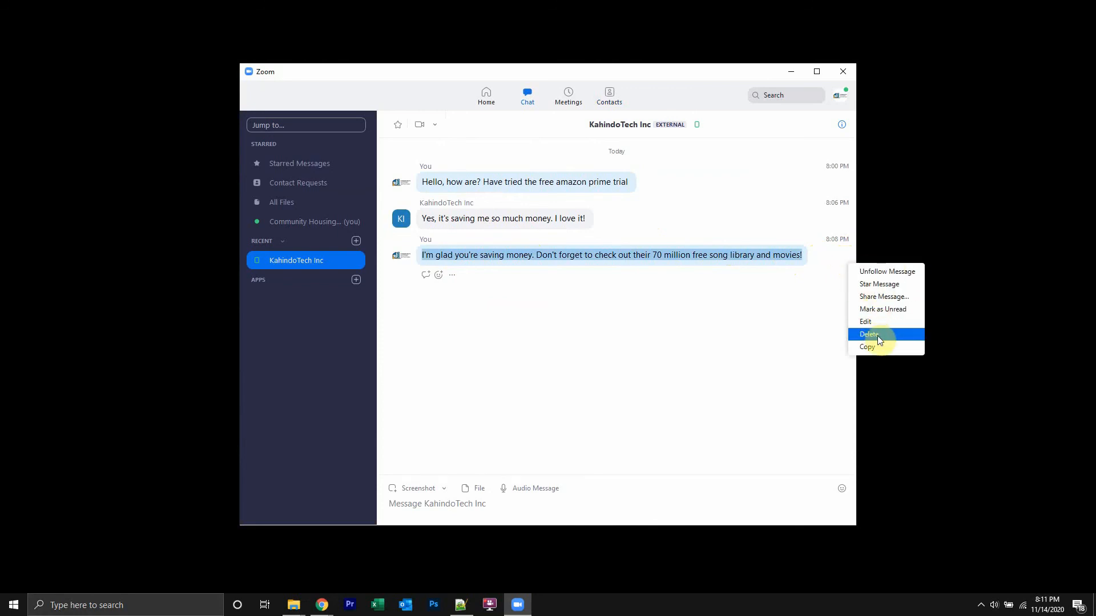
mouse_move(882, 342)
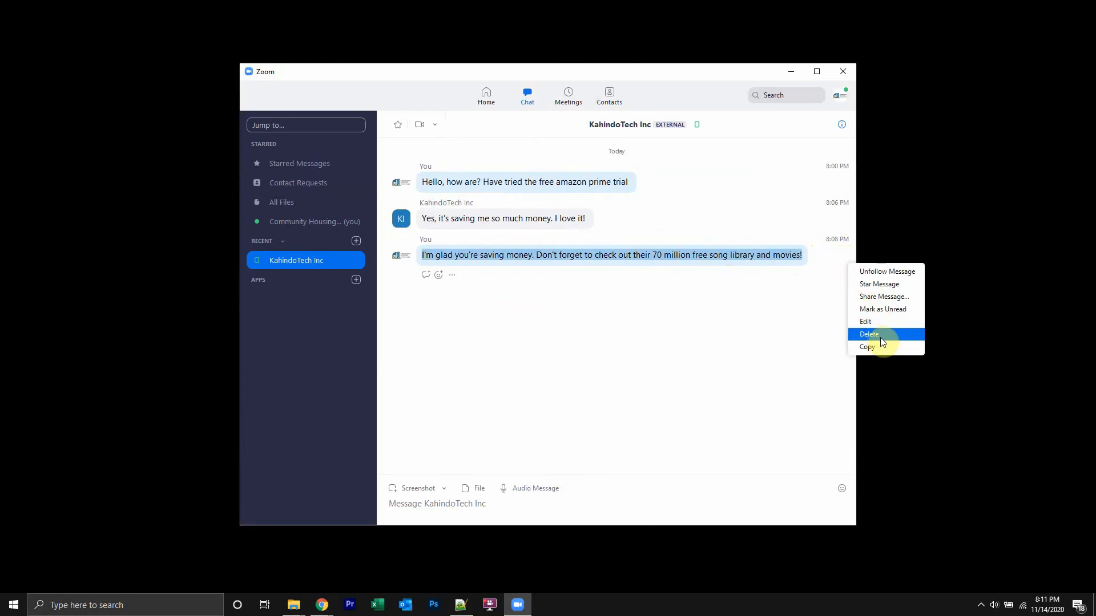
left_click(869, 334)
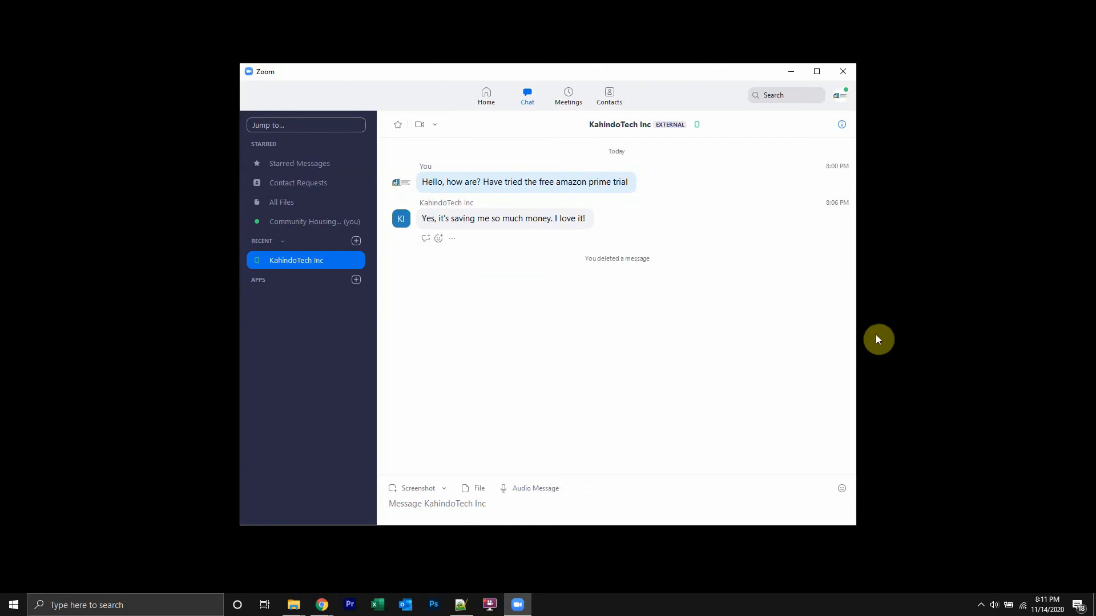